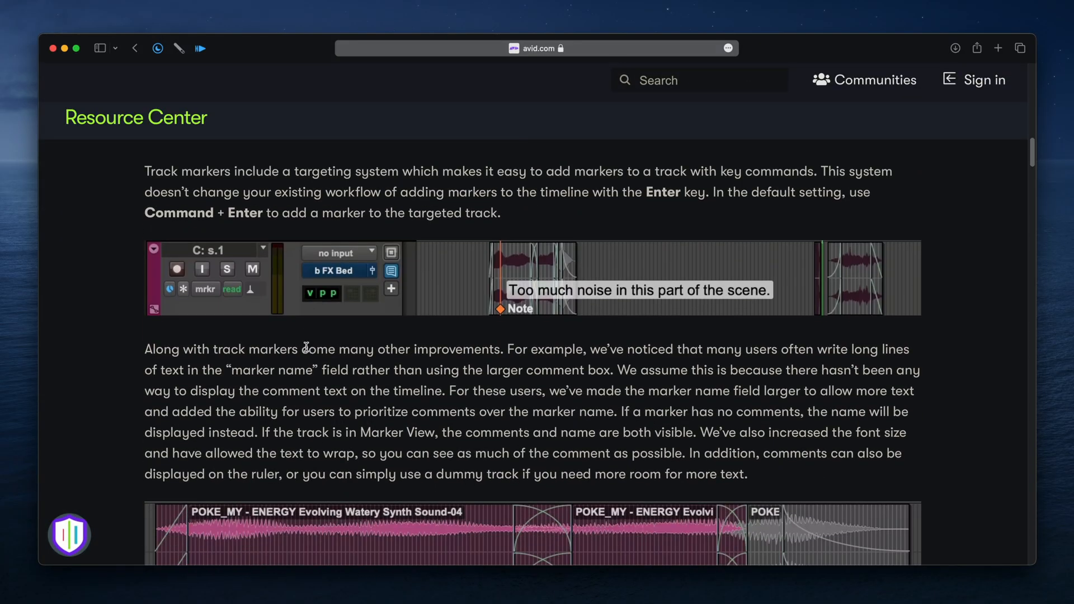
Scroll the Avid article past the track marker and color sections to NEW TRACK WIDTHS
scroll(down, 3)
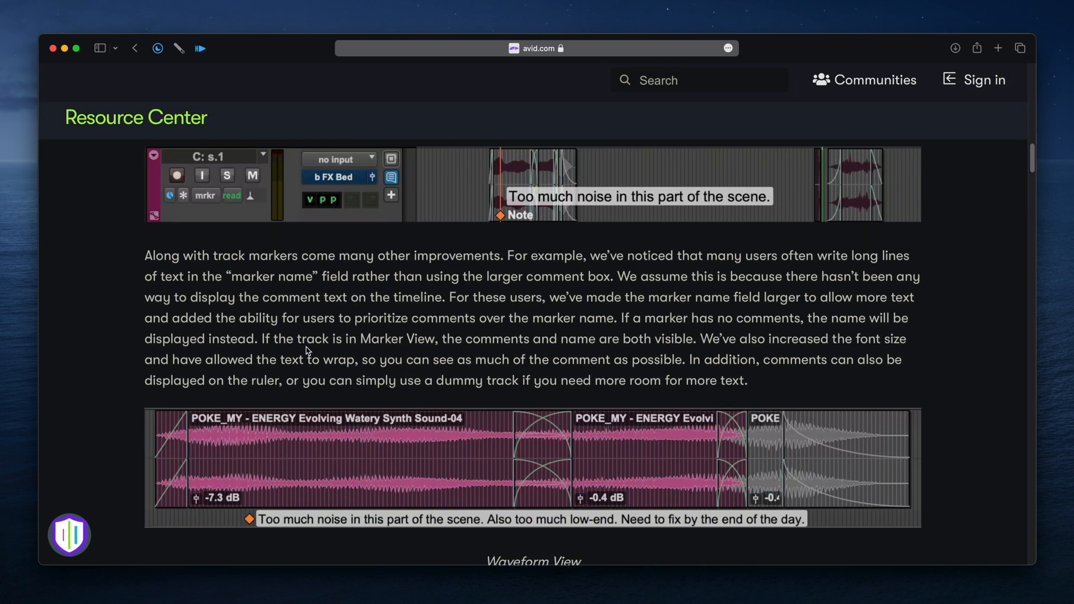
scroll(down, 3)
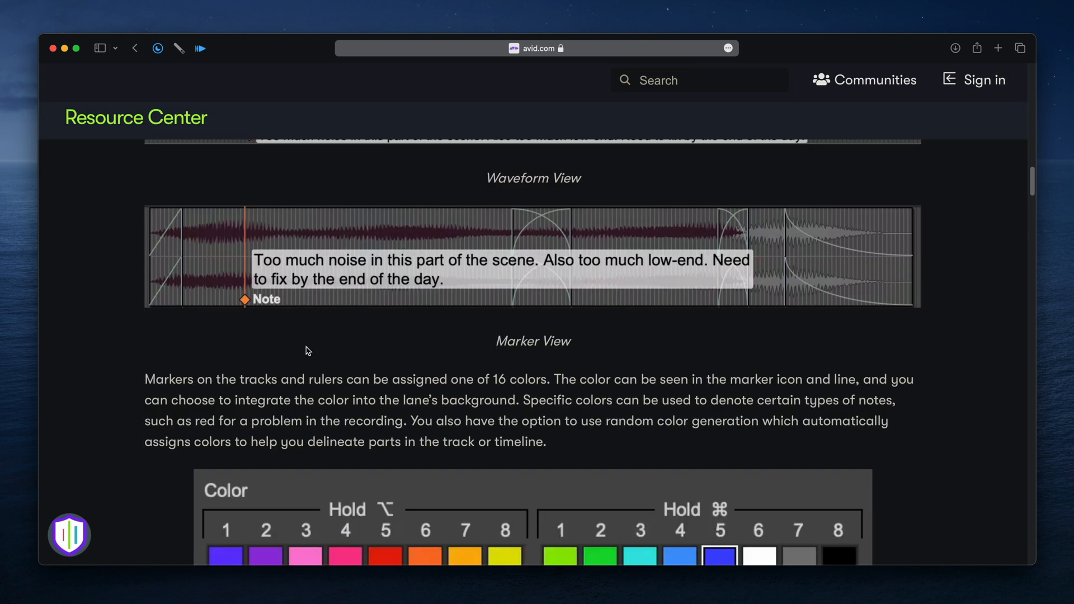
scroll(down, 3)
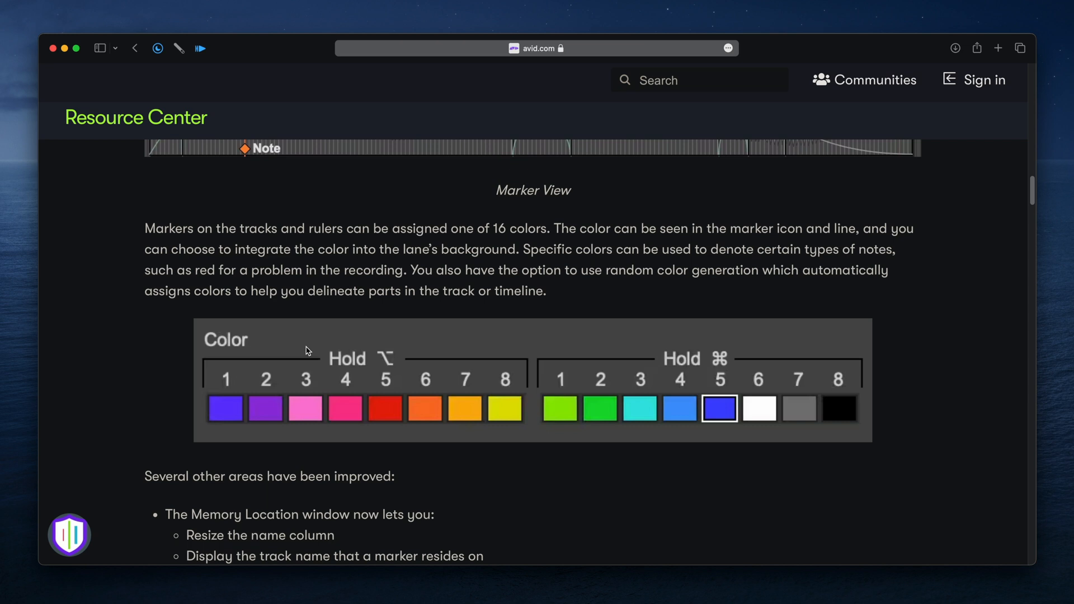
scroll(down, 3)
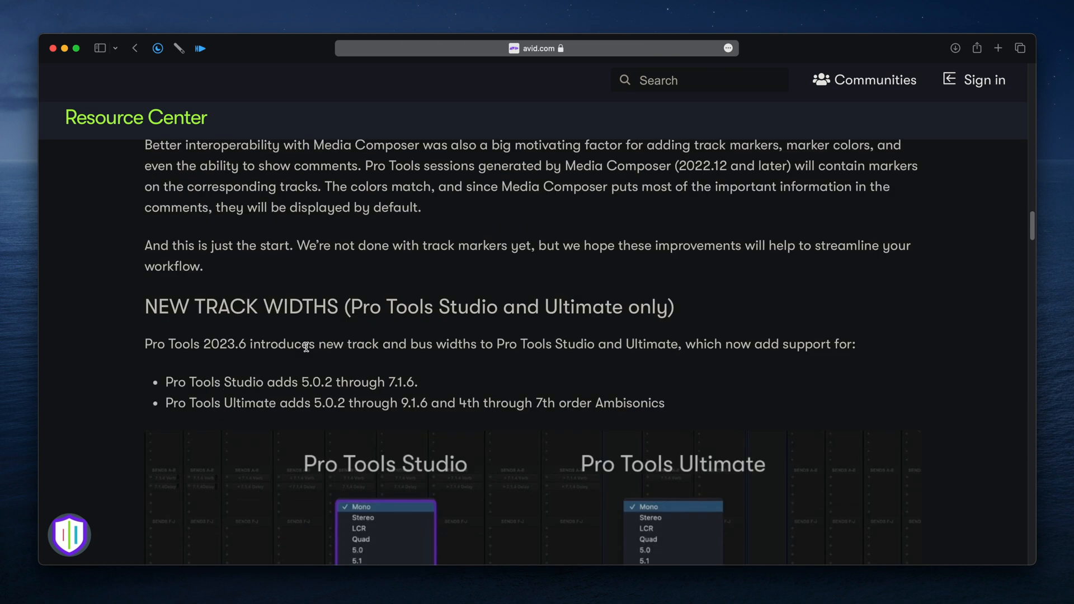
scroll(down, 3)
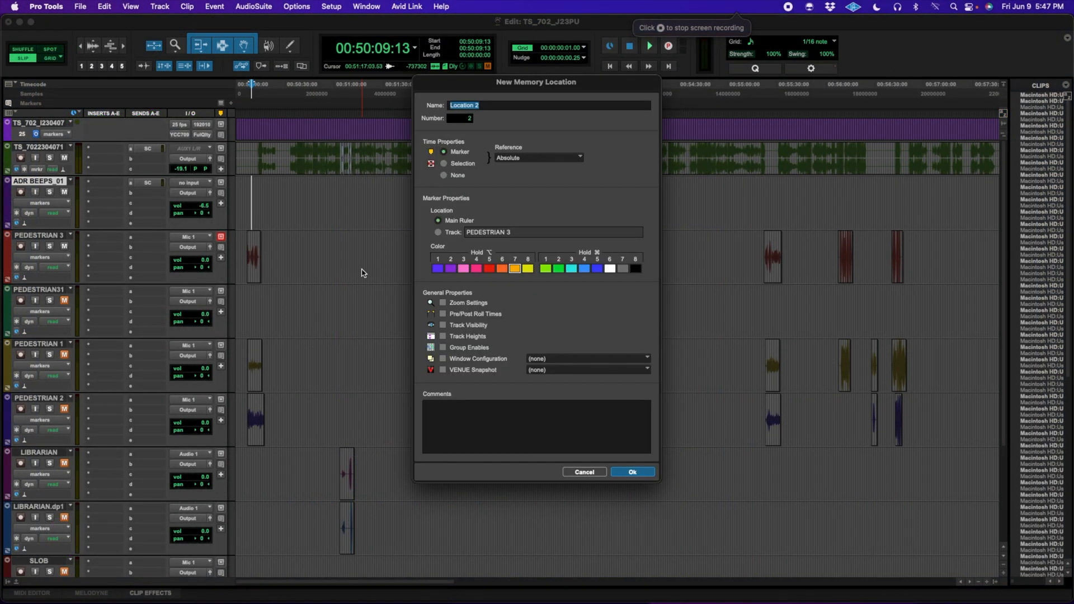
Color the new memory location red, name it COMP, comment FIX CLIP, and save
click(488, 268)
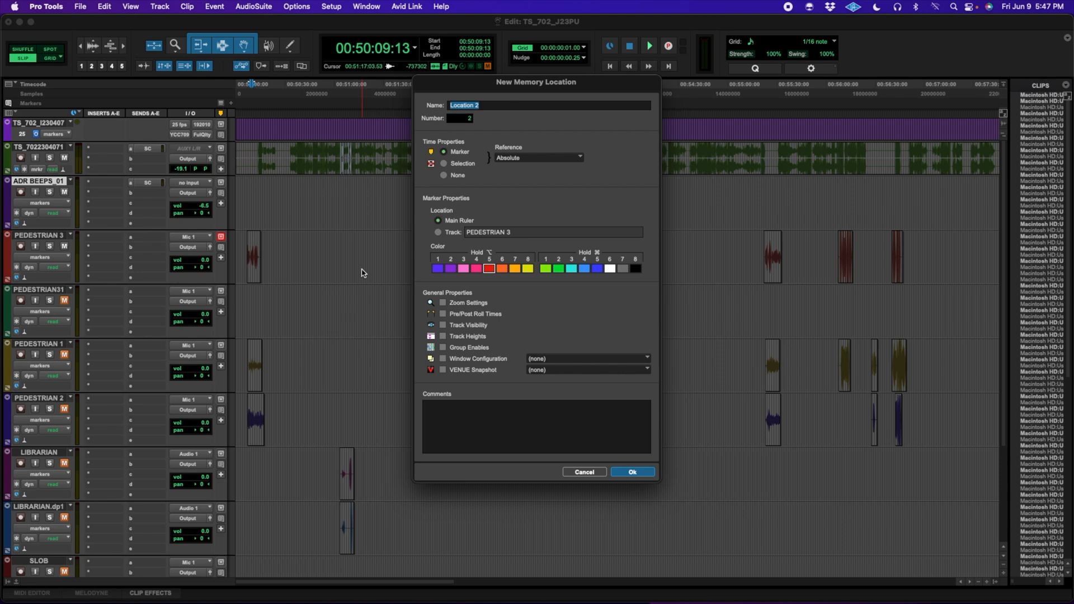
text(COMP)
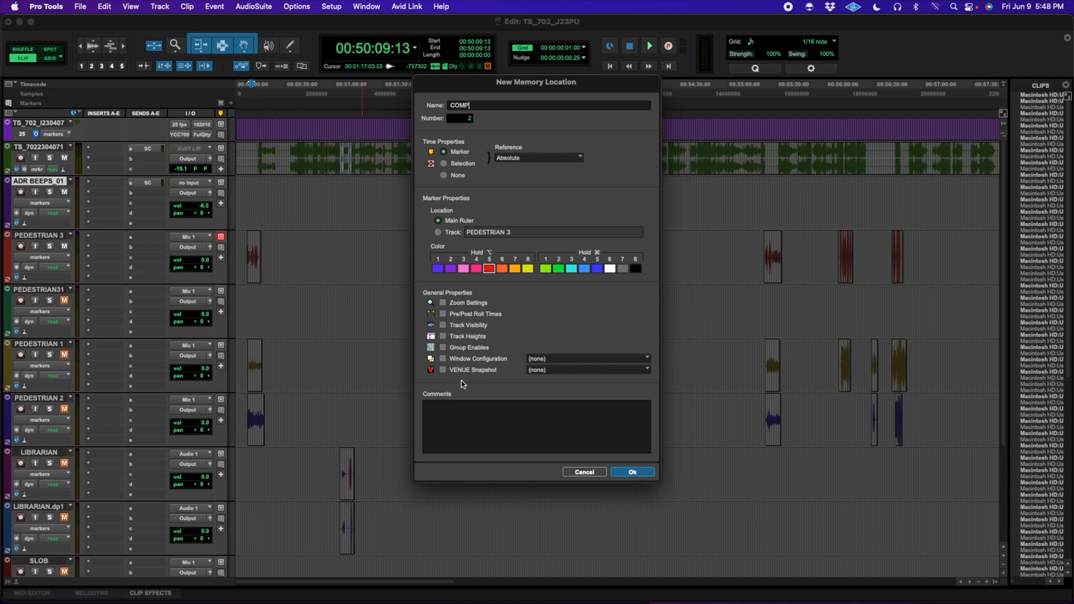
click(469, 411)
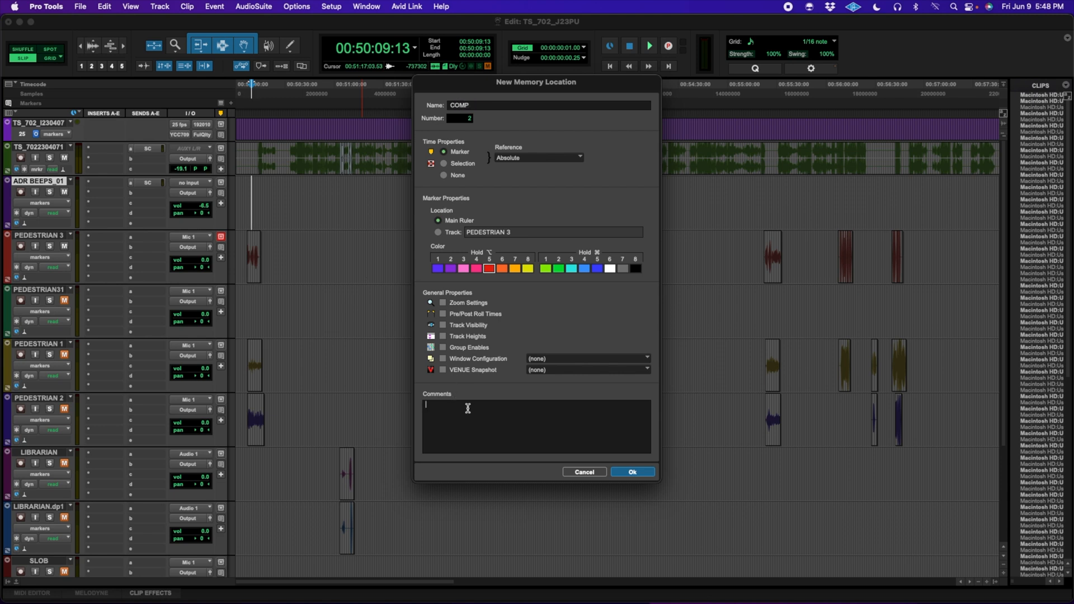
text(FIX CLIPP)
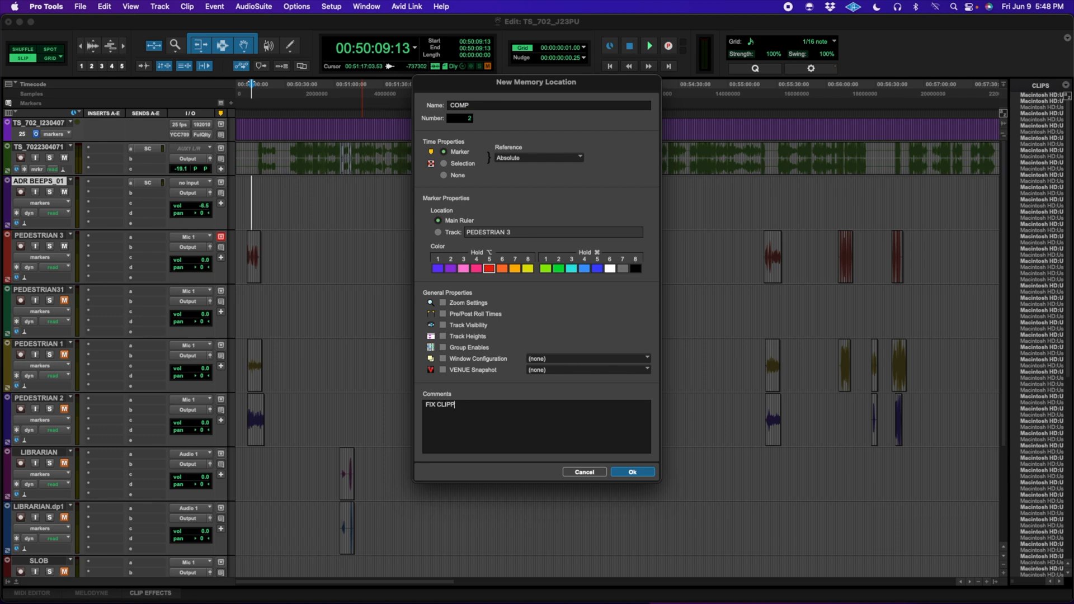
click(631, 474)
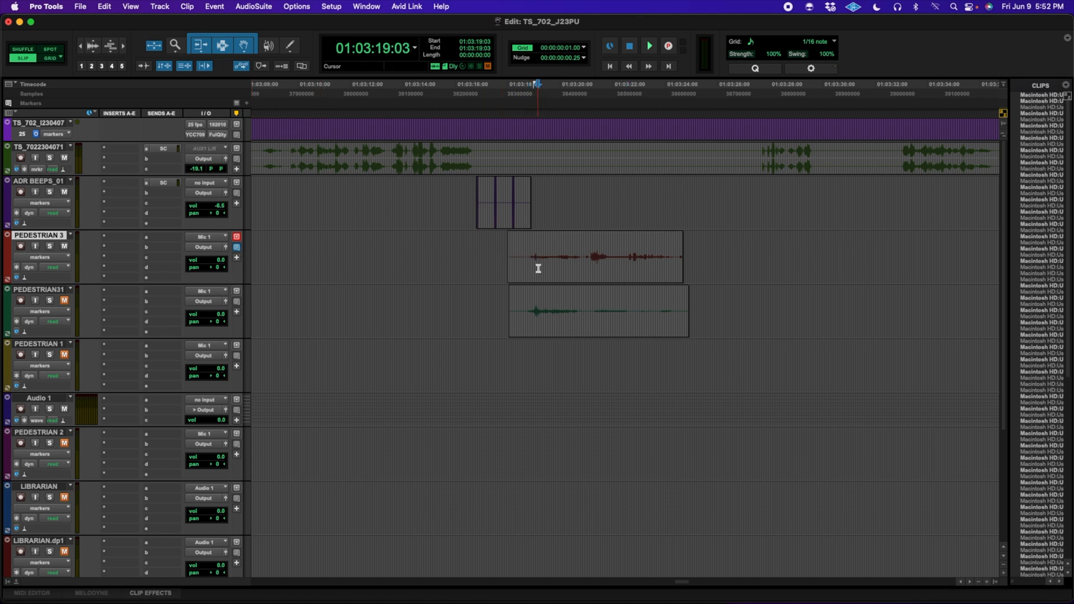
Place a track marker on PEDESTRIAN 3 with the comment 'ADD MORE PE' and save it
click(236, 259)
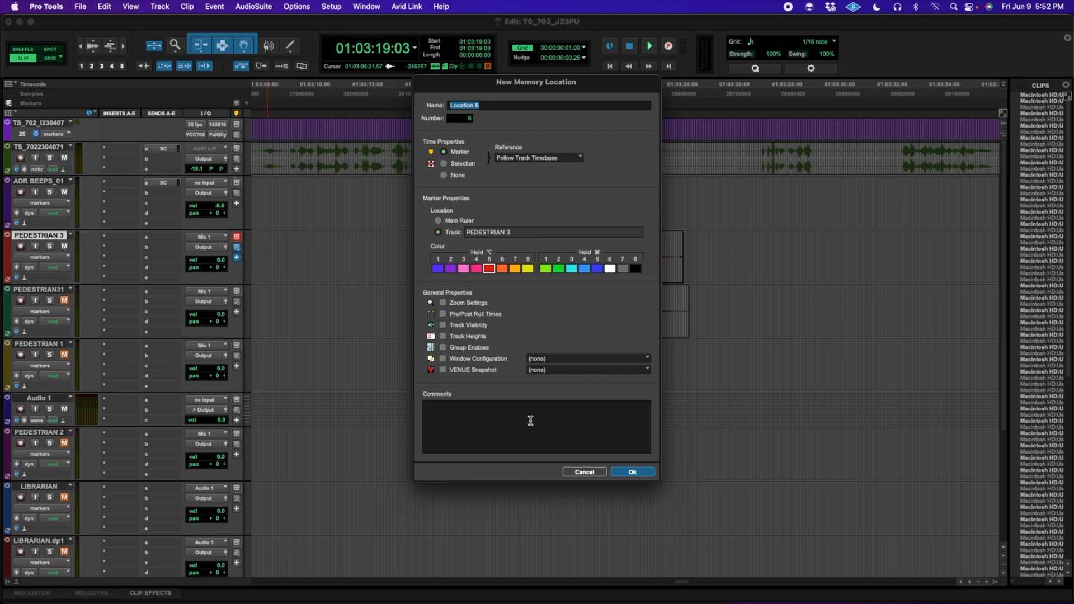
click(536, 425)
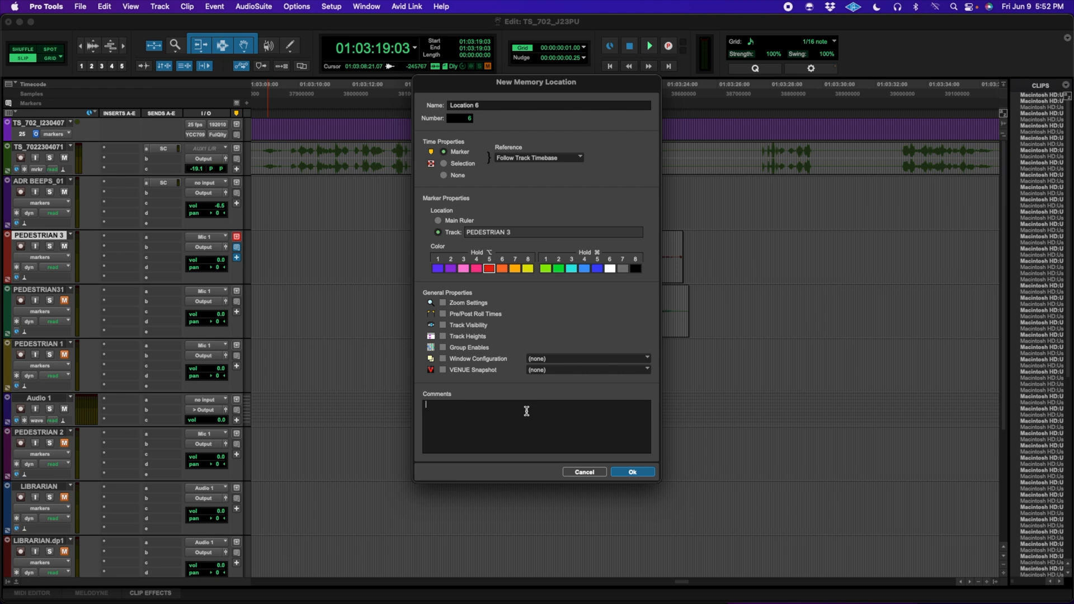
text(ADD)
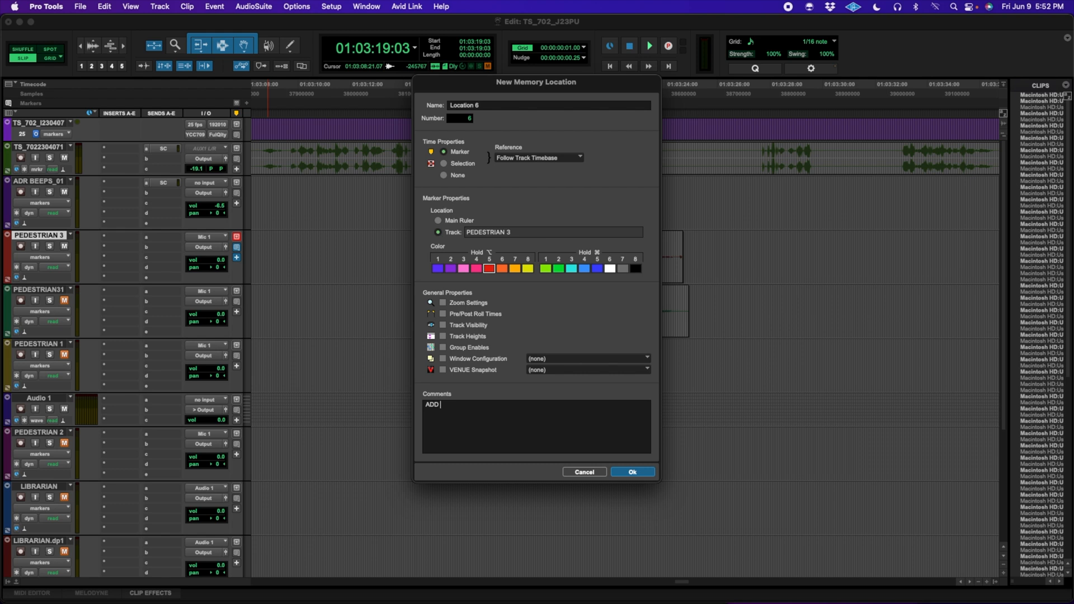
text(MORE PE)
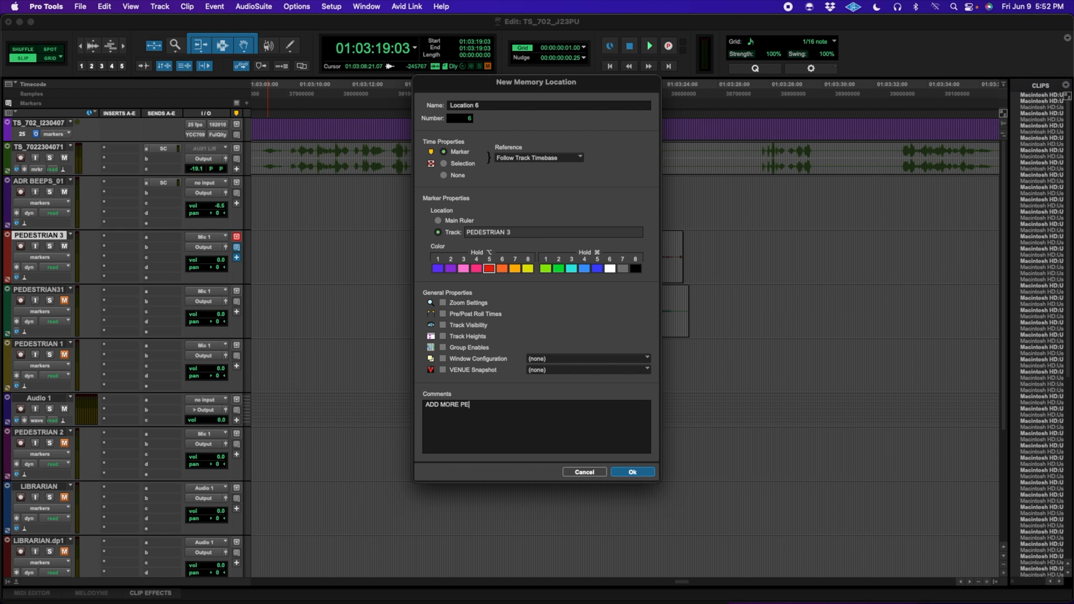
click(630, 472)
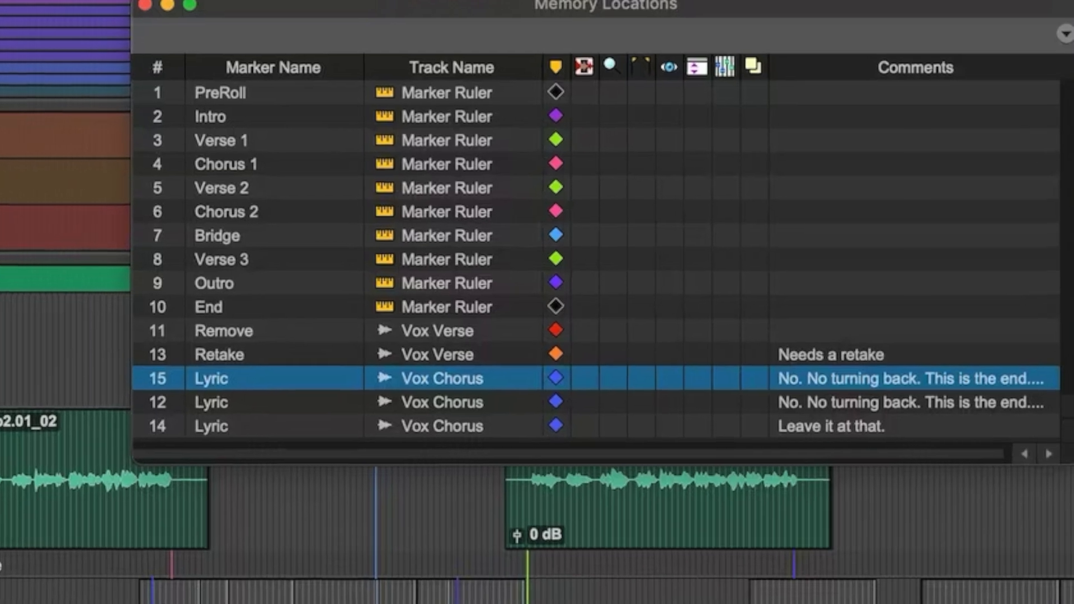
Open the Memory Locations window from the Window menu
click(144, 5)
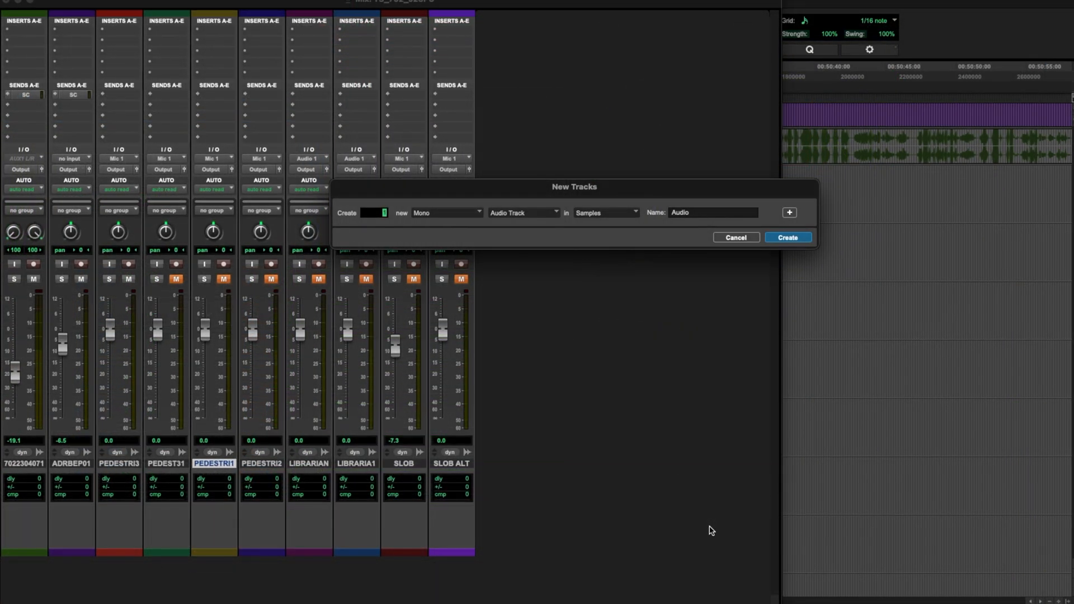
Set the new track's channel width pop-up toward 3rd Order Ambisonics
click(444, 213)
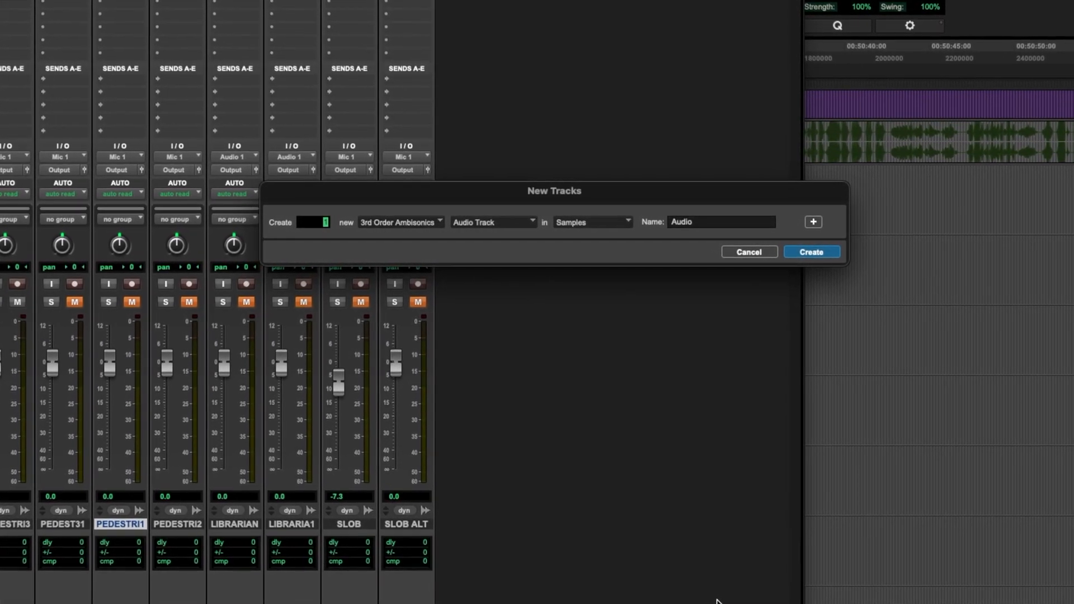
click(399, 222)
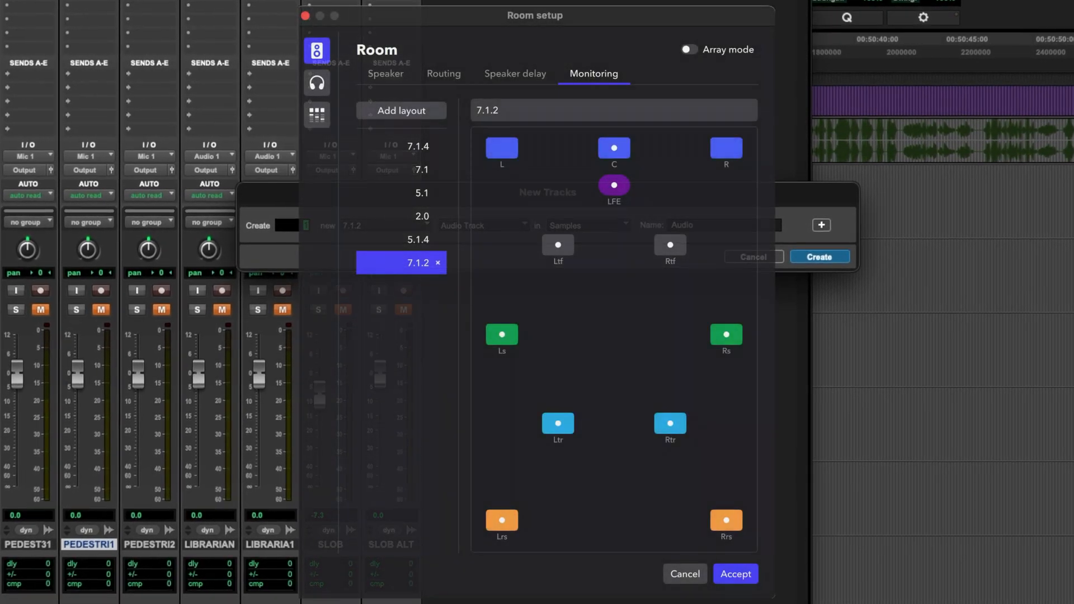
Choose 7.1.2 as the new track format and view its Room setup layout
click(818, 256)
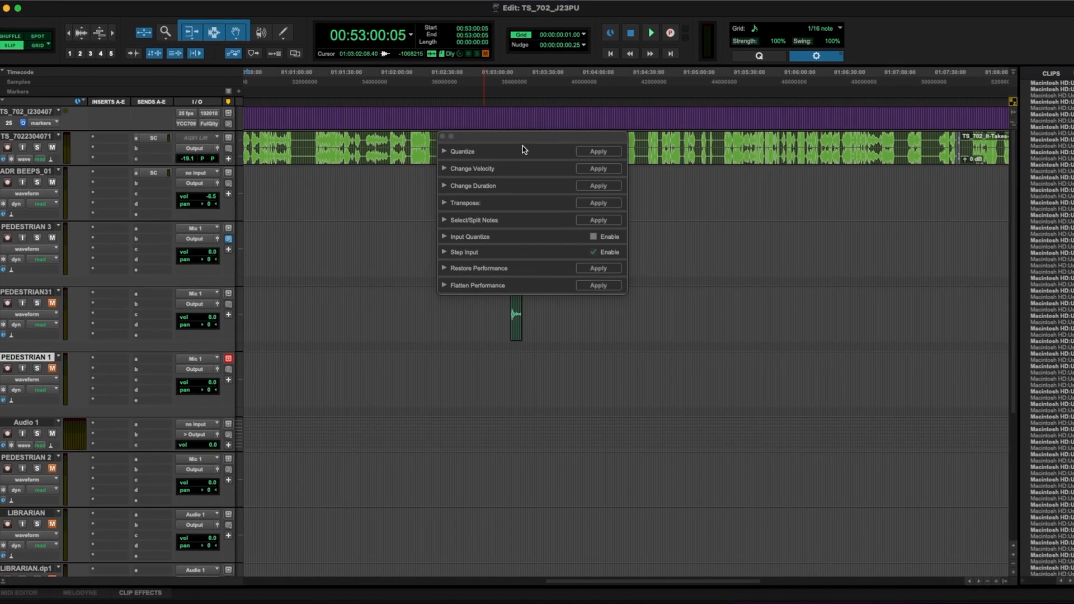
Expand the Quantize and Change Velocity sections in Event Operations and scroll through them
click(444, 151)
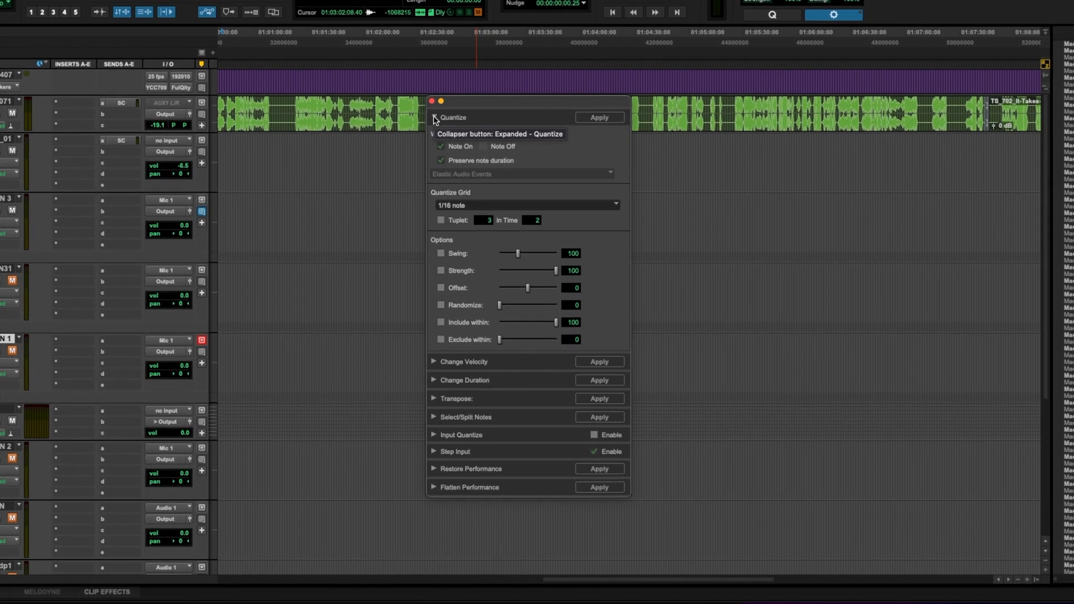
click(436, 118)
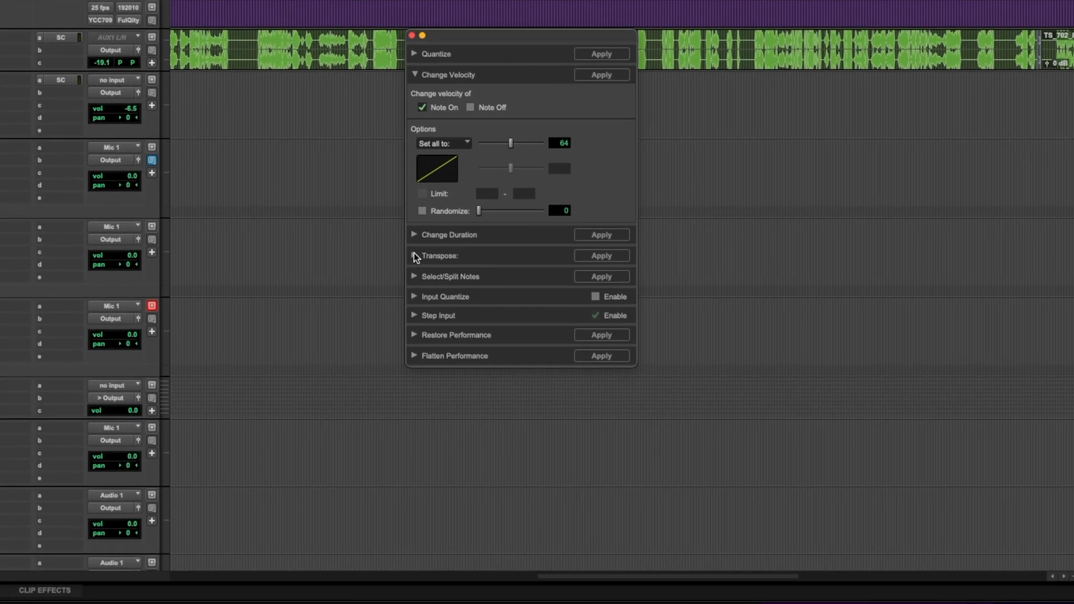
scroll(down, 3)
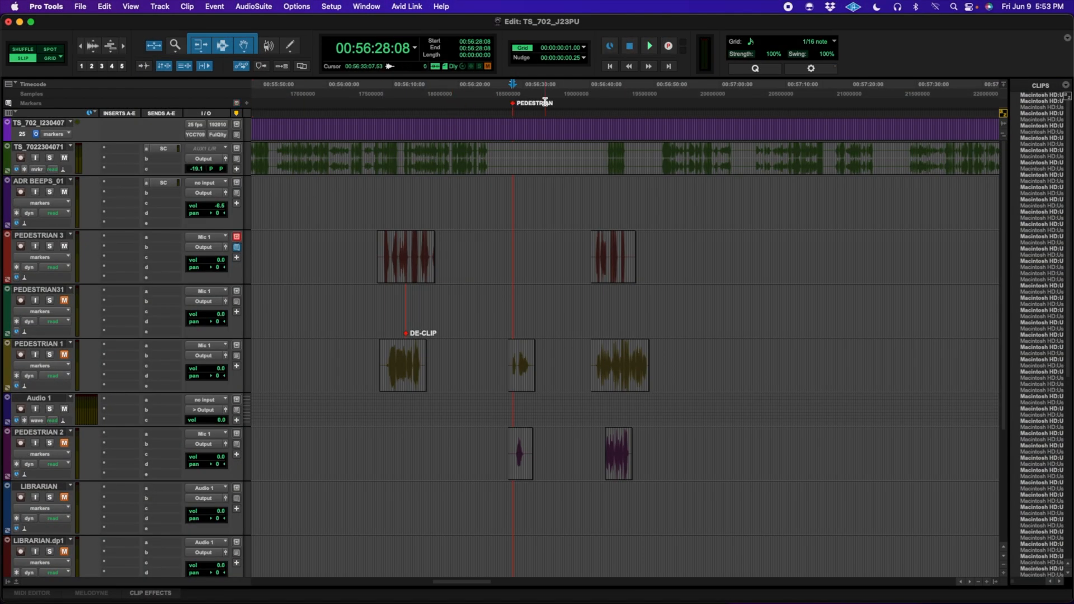
Assign the PEDESTRIAN marker to track PEDESTRIAN 3, then cancel the extra New Memory Location dialog
double_click(514, 103)
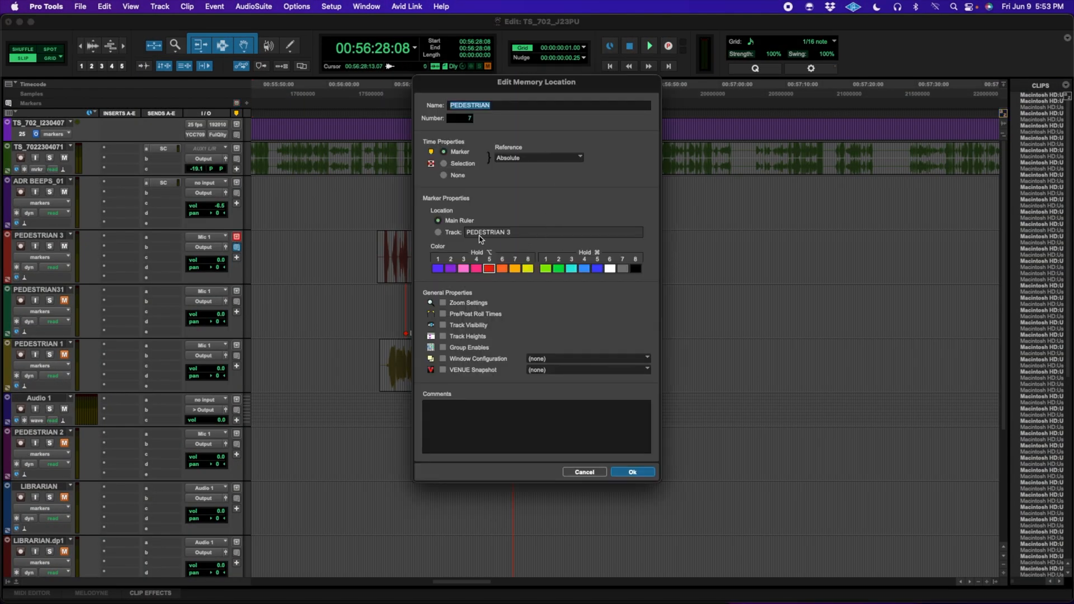
click(630, 472)
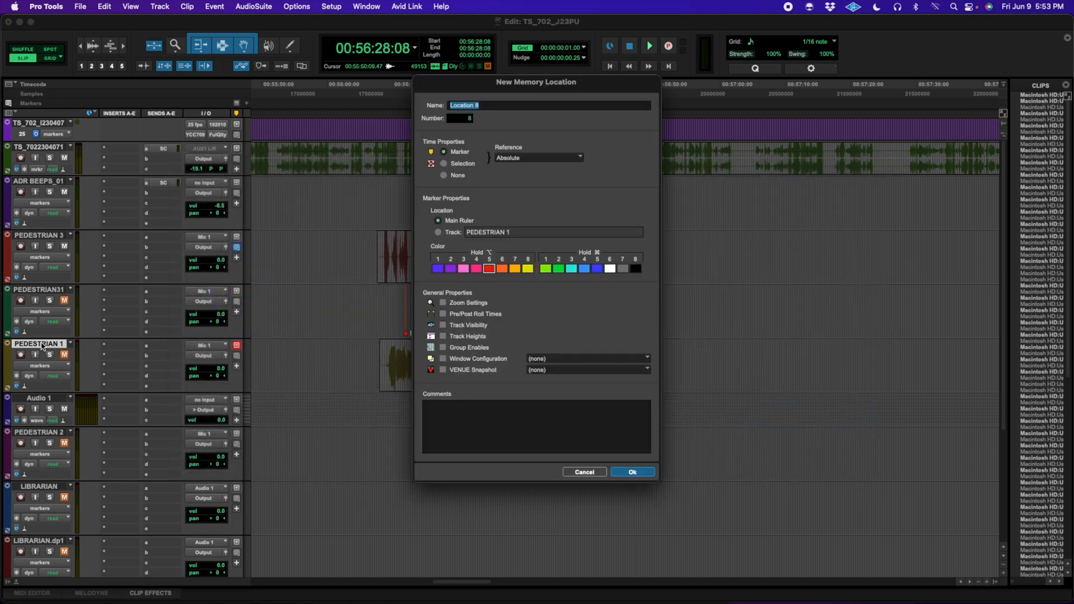
click(631, 472)
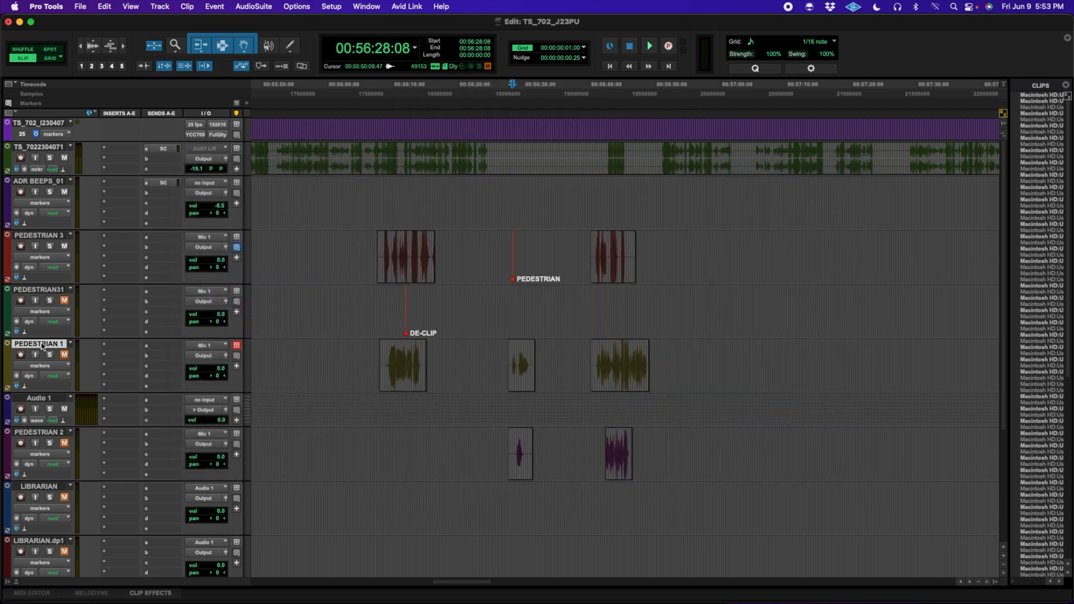